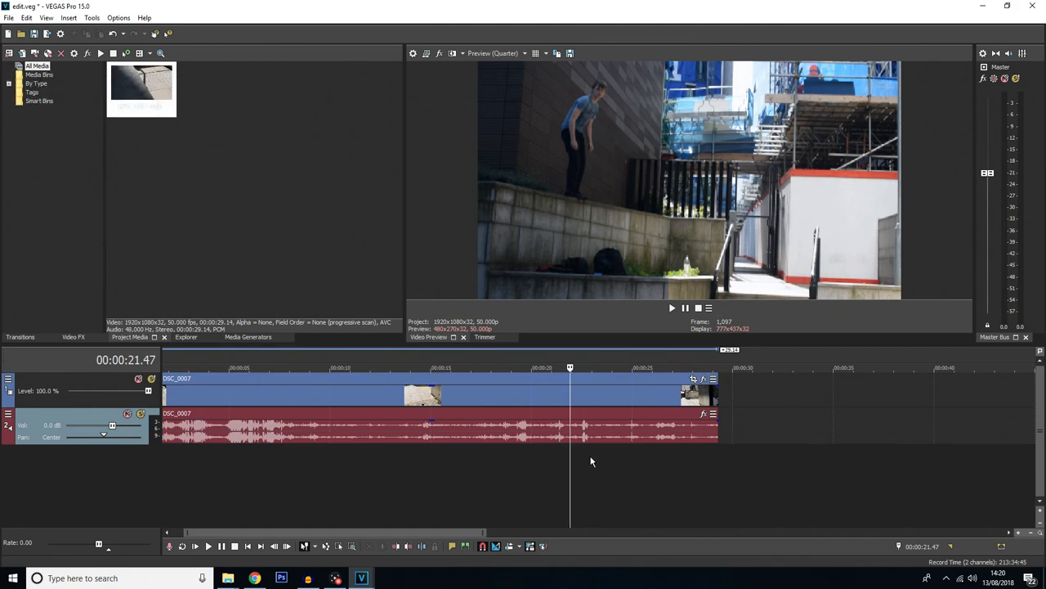
# - Play the parkour clip to locate the frame where the jumper is mid-air over the rail
pyautogui.click(672, 307)
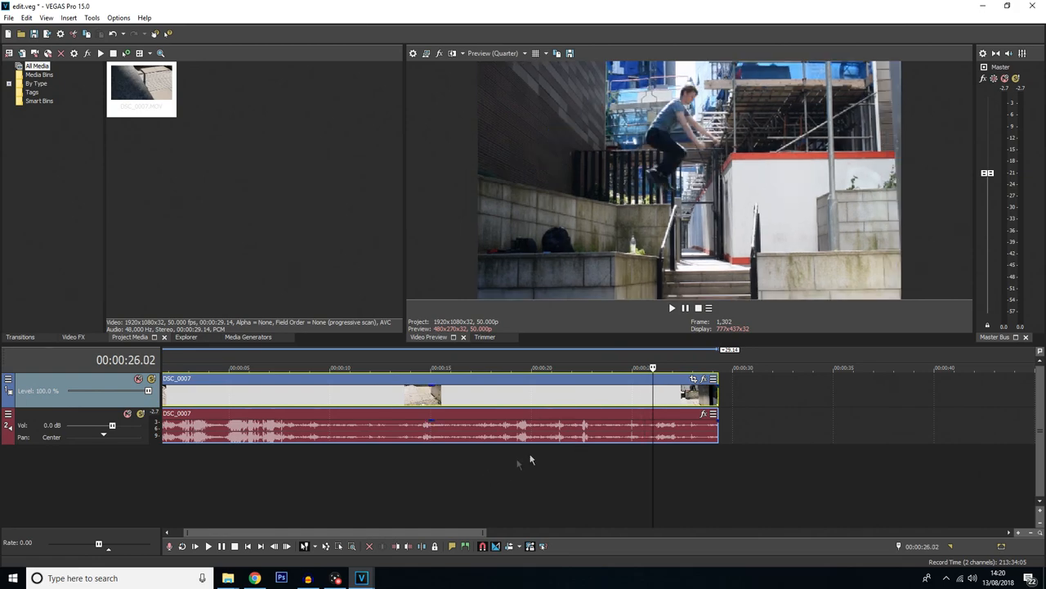
# - Trim the event to the jump section and place the playhead on the mid-jump frame
pyautogui.click(539, 368)
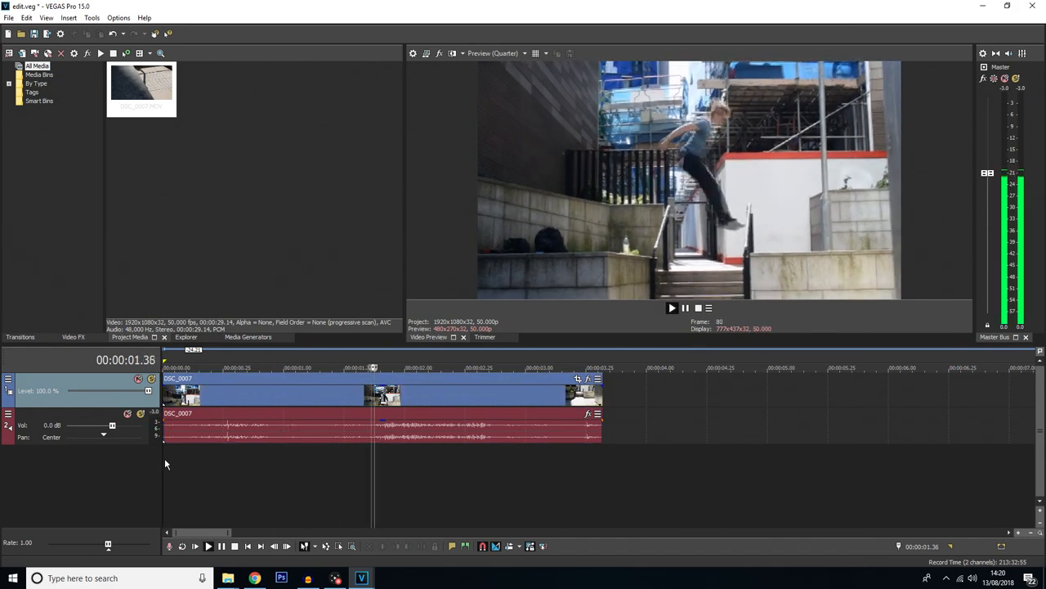
pyautogui.click(207, 546)
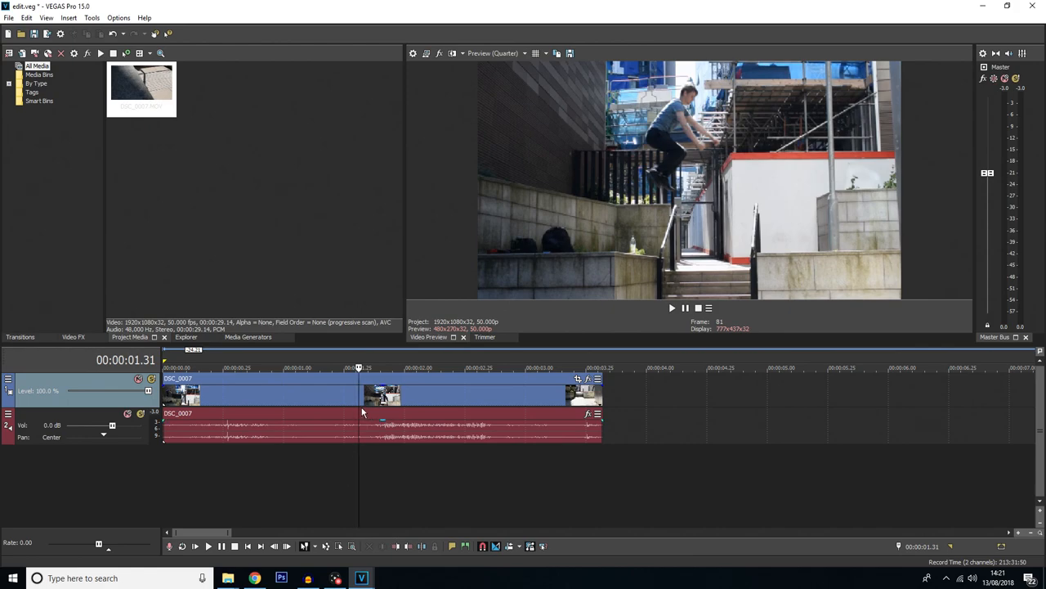
# - Split the clip at the mid-jump frame and move the later piece right to leave a gap
pyautogui.click(360, 401)
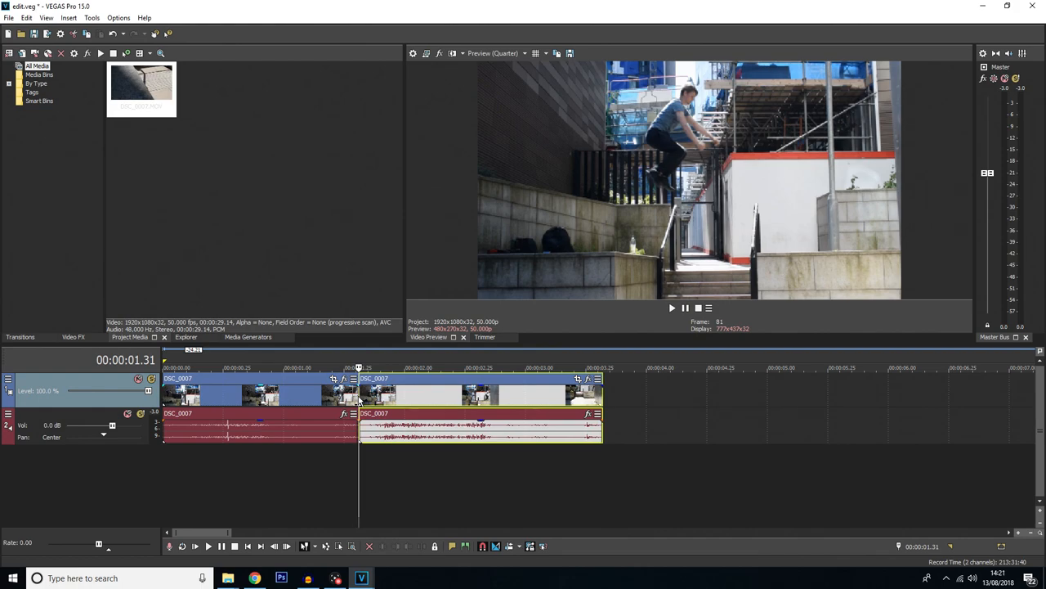
pyautogui.moveTo(482, 397); pyautogui.dragTo(596, 397)
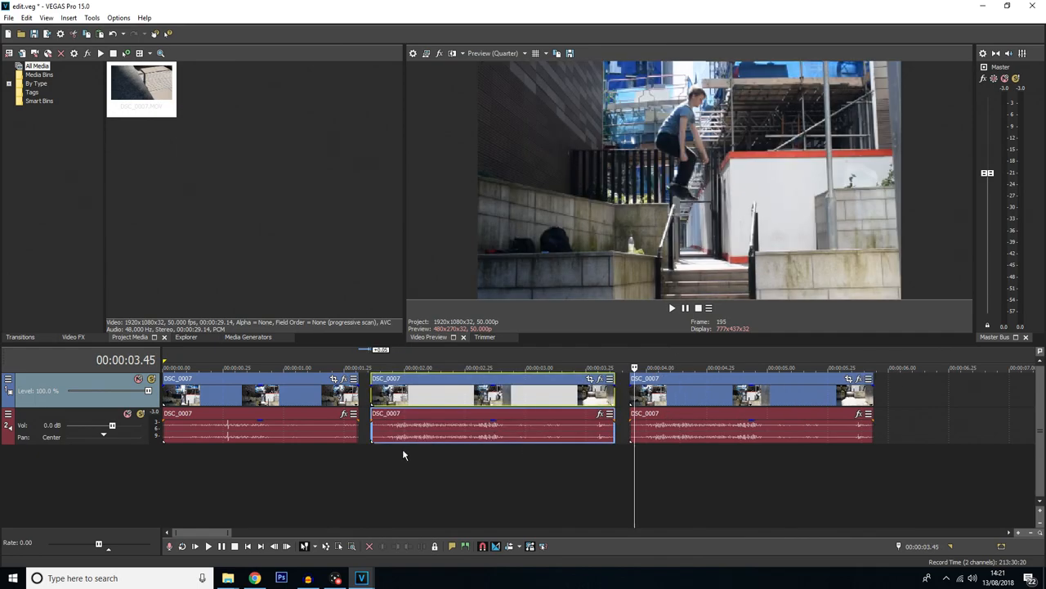
pyautogui.moveTo(546, 402)
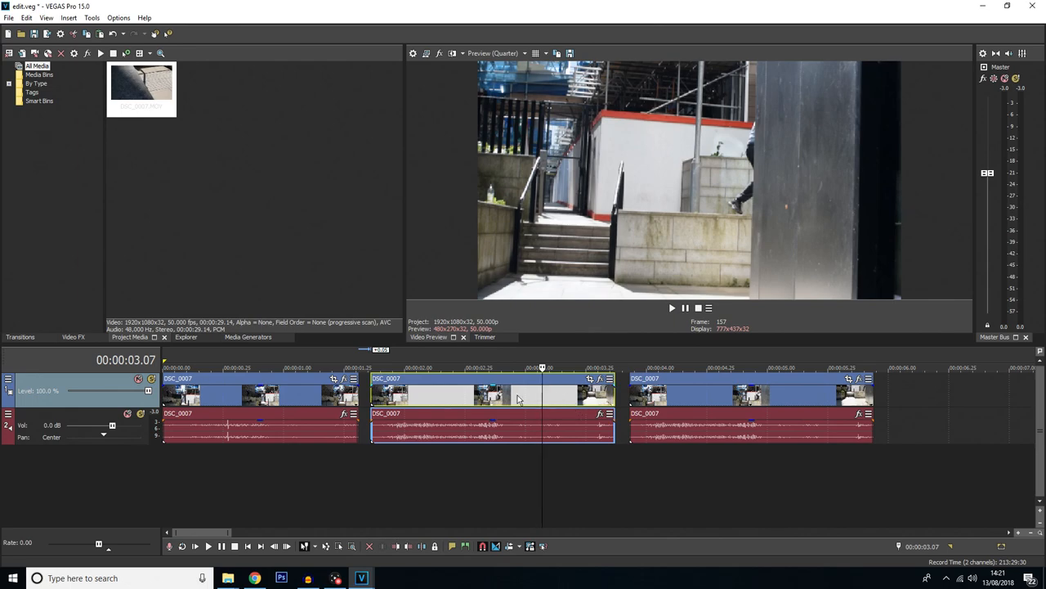
pyautogui.moveTo(494, 397)
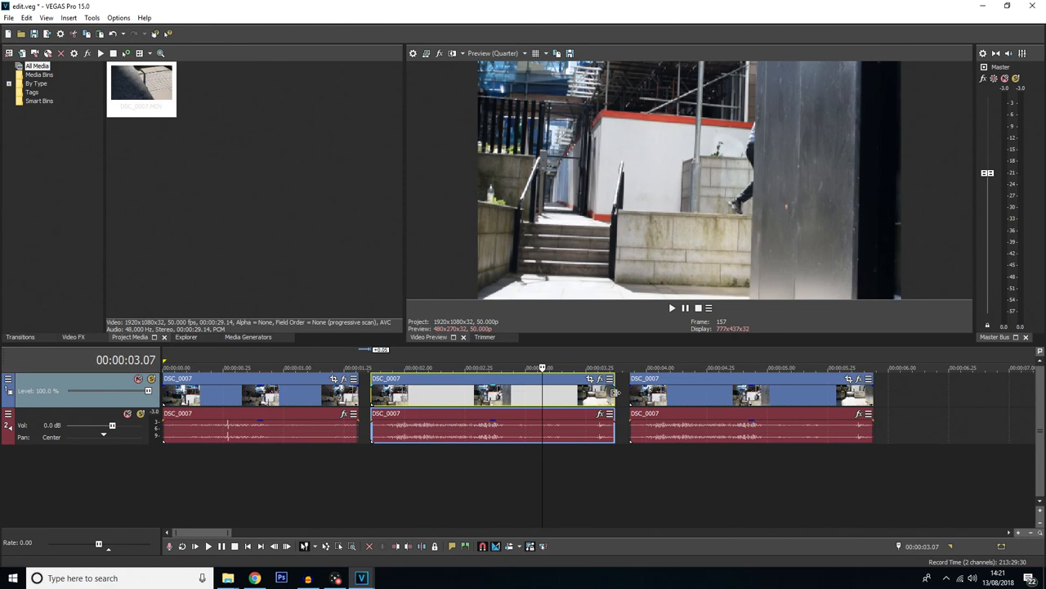
pyautogui.moveTo(615, 397); pyautogui.dragTo(543, 398)
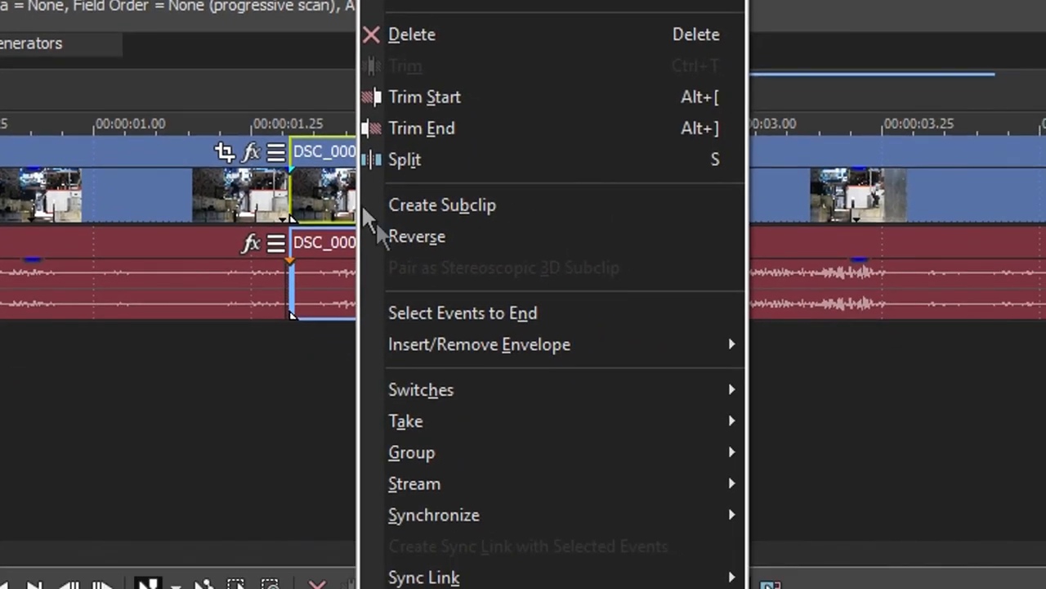
pyautogui.moveTo(479, 344)
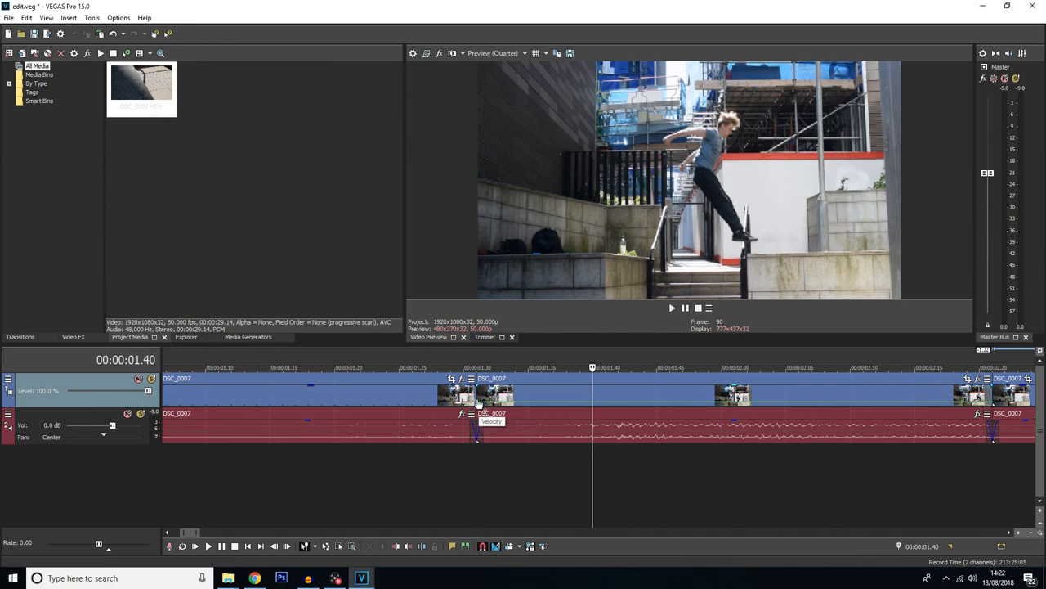
# - Set the middle piece's velocity envelope to 0% so it freezes on the mid-jump frame
pyautogui.rightClick(477, 412)
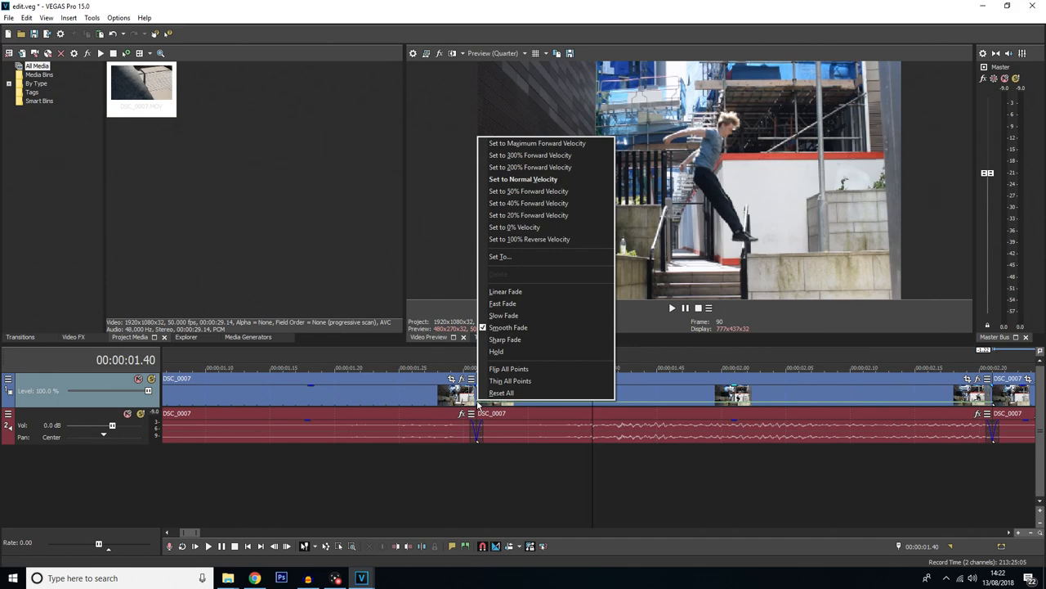
pyautogui.moveTo(528, 203)
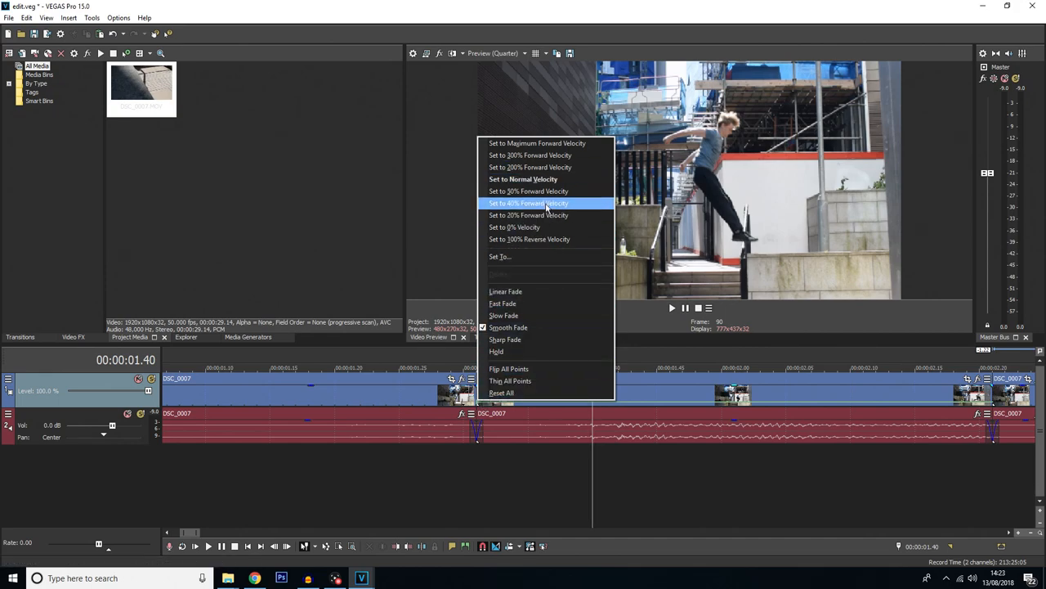
pyautogui.moveTo(523, 227)
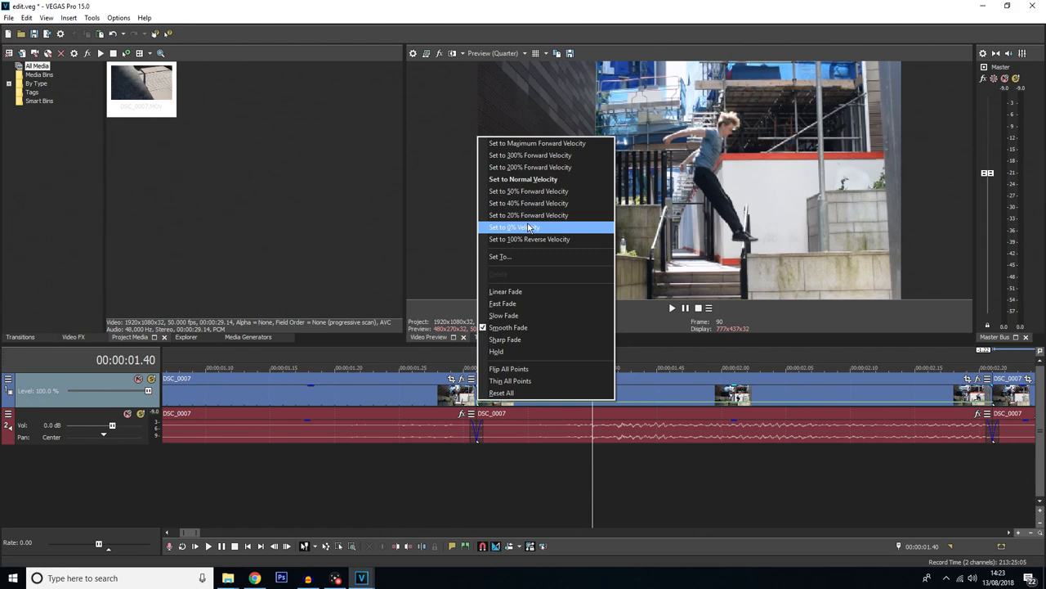
pyautogui.click(513, 225)
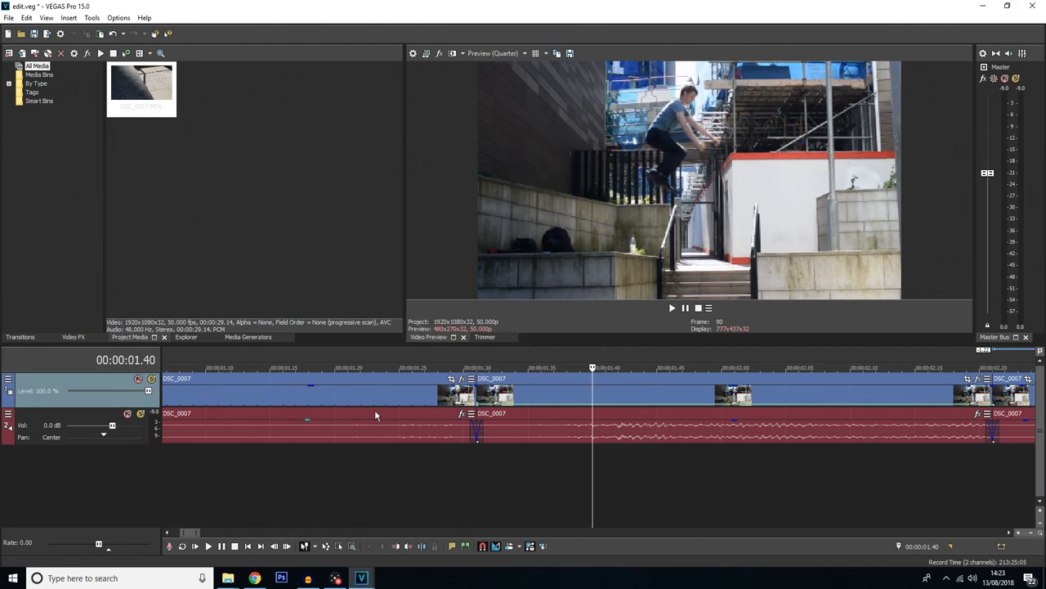